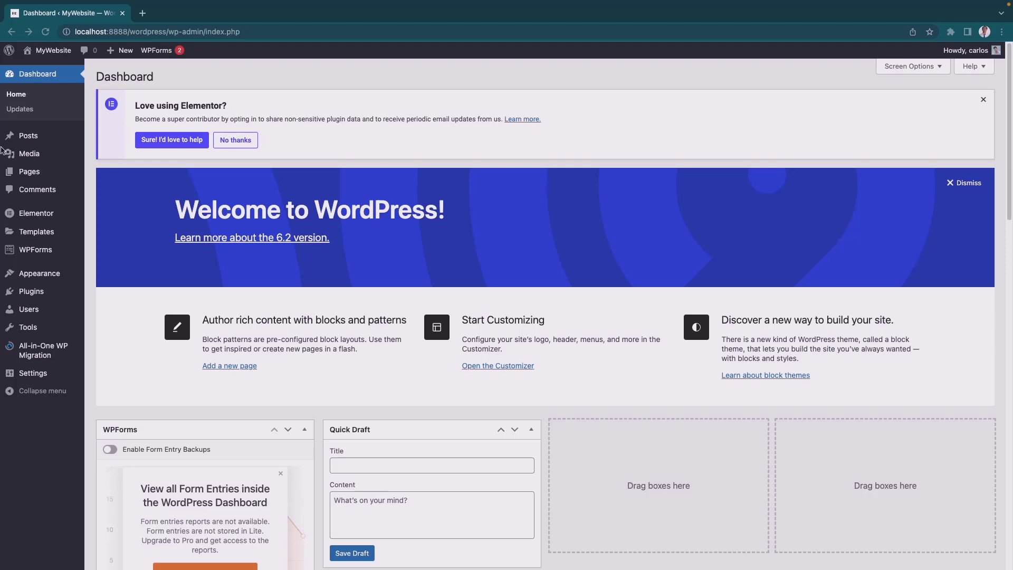
pyautogui.moveTo(28, 172)
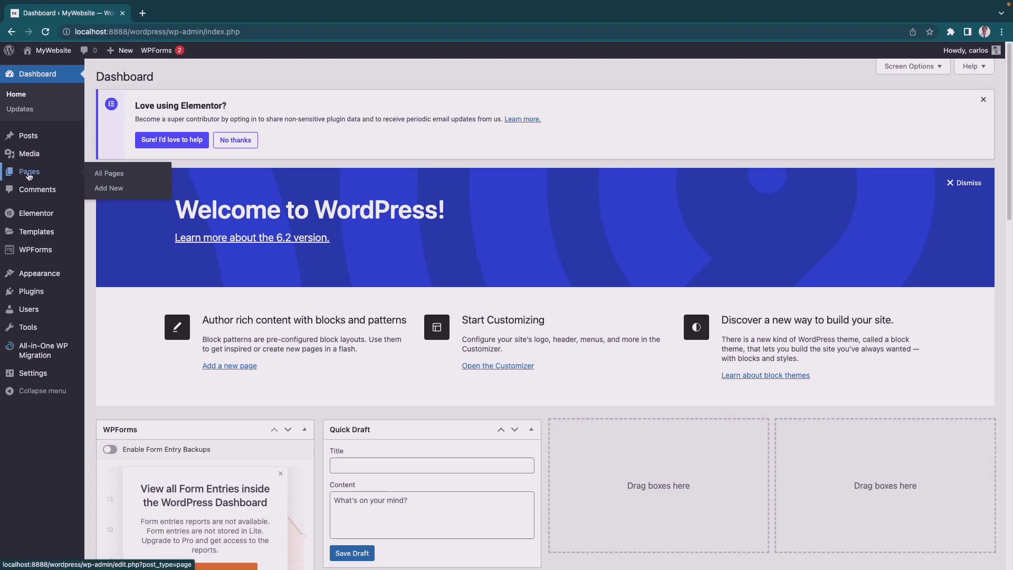
# Show the WordPress list of all the site's pages.
pyautogui.click(109, 173)
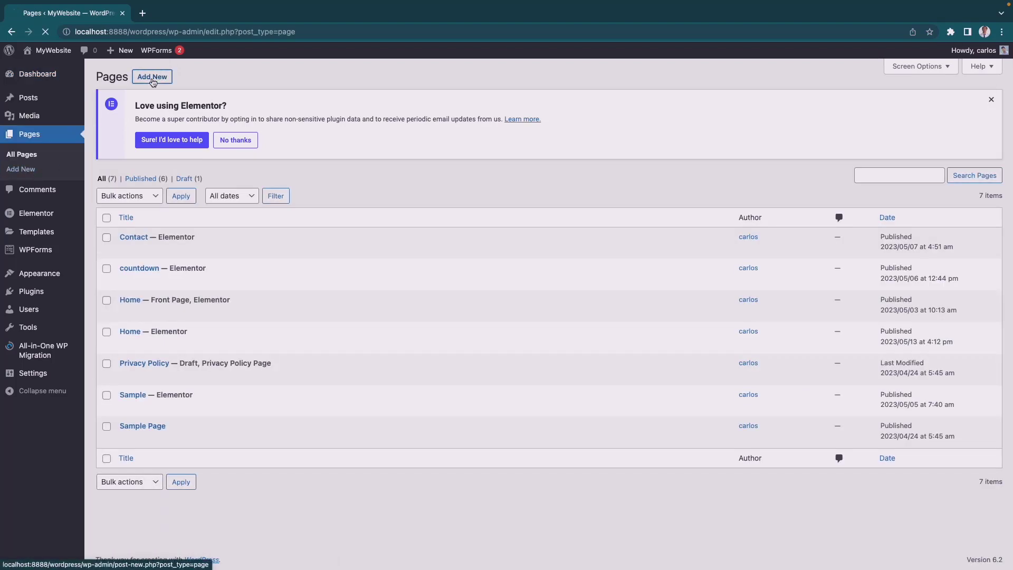
# Create a new page titled About Us and publish it.
pyautogui.click(152, 76)
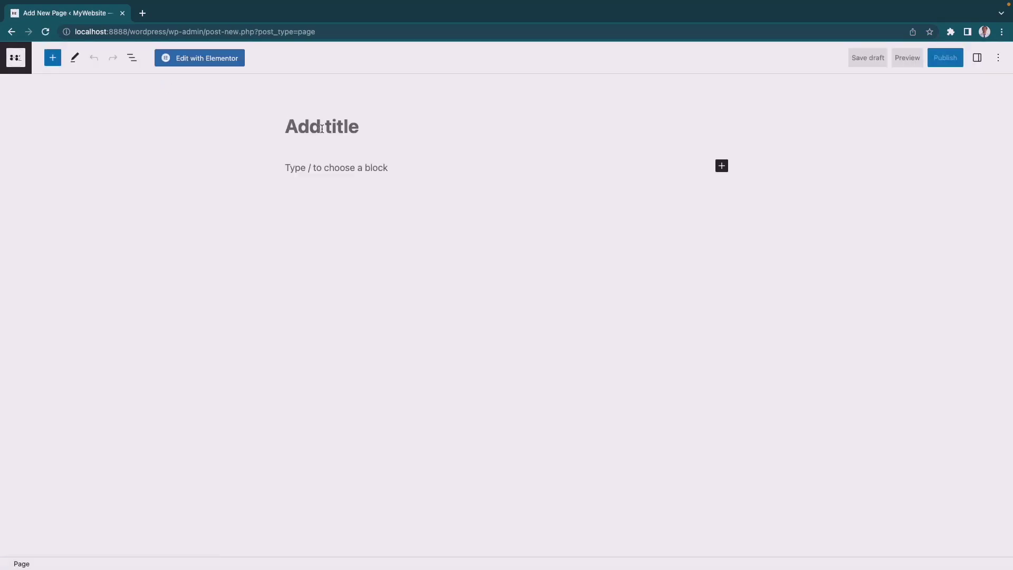
pyautogui.write('About Us')
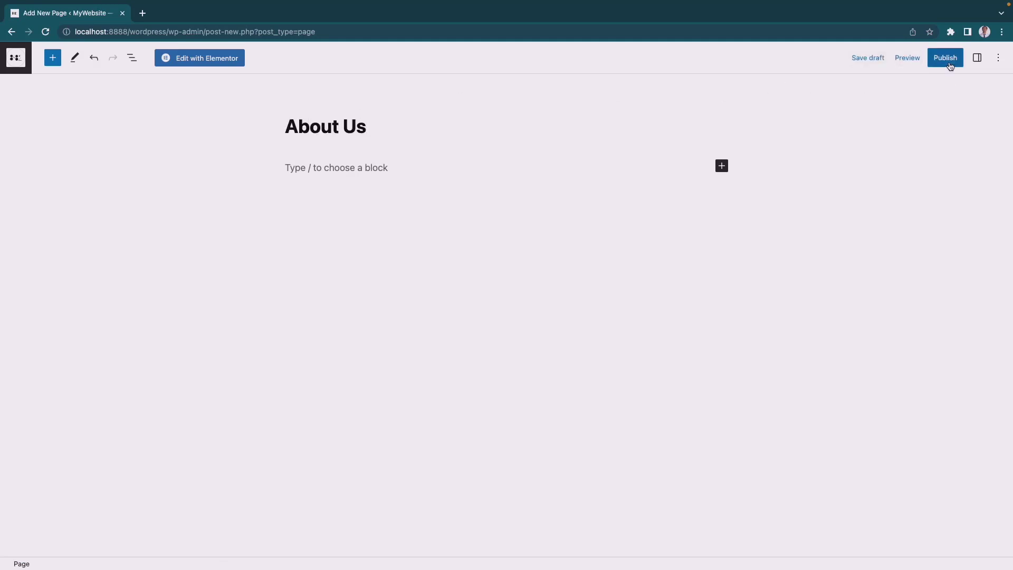
pyautogui.click(944, 57)
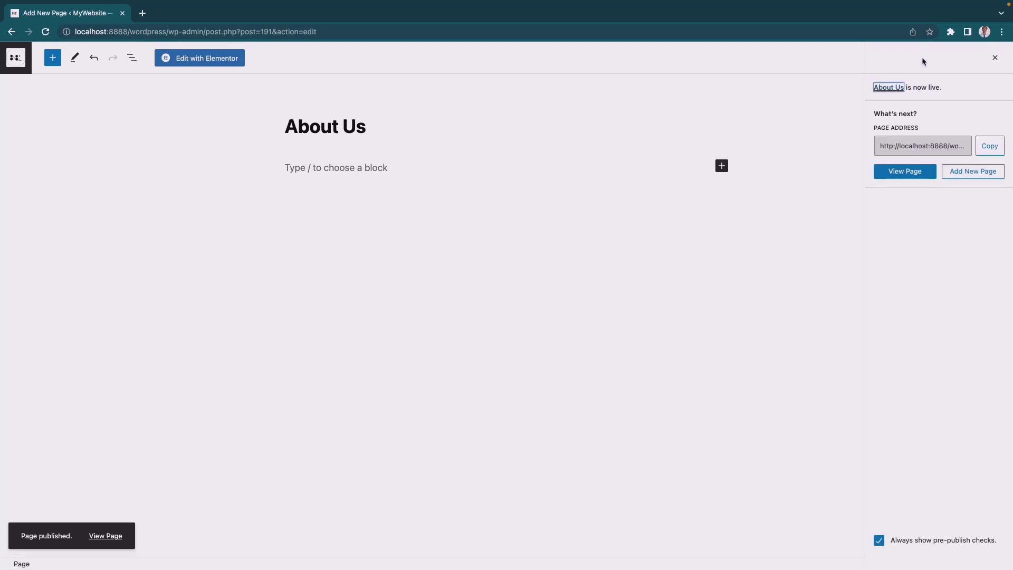
pyautogui.click(199, 58)
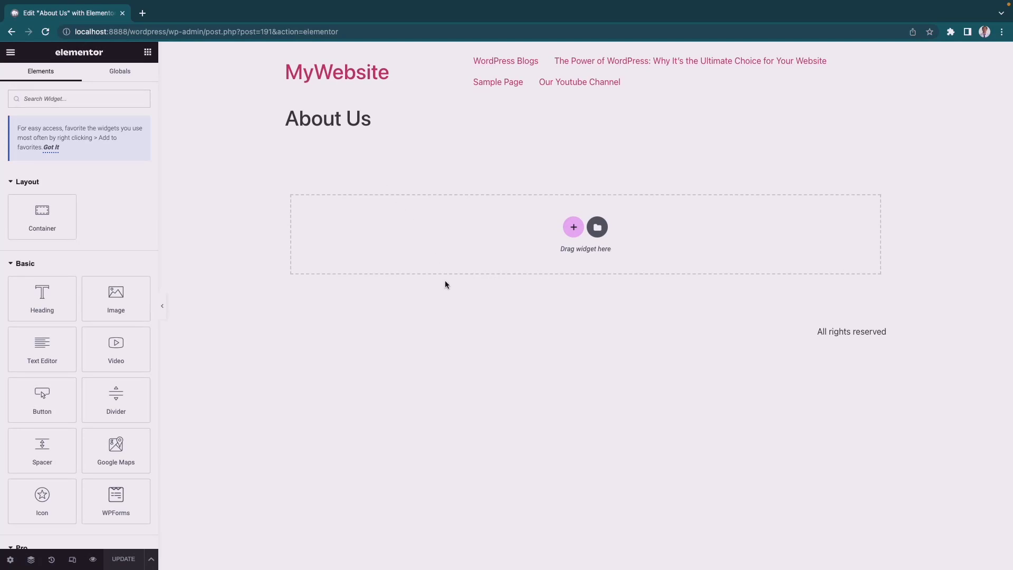
pyautogui.moveTo(554, 254)
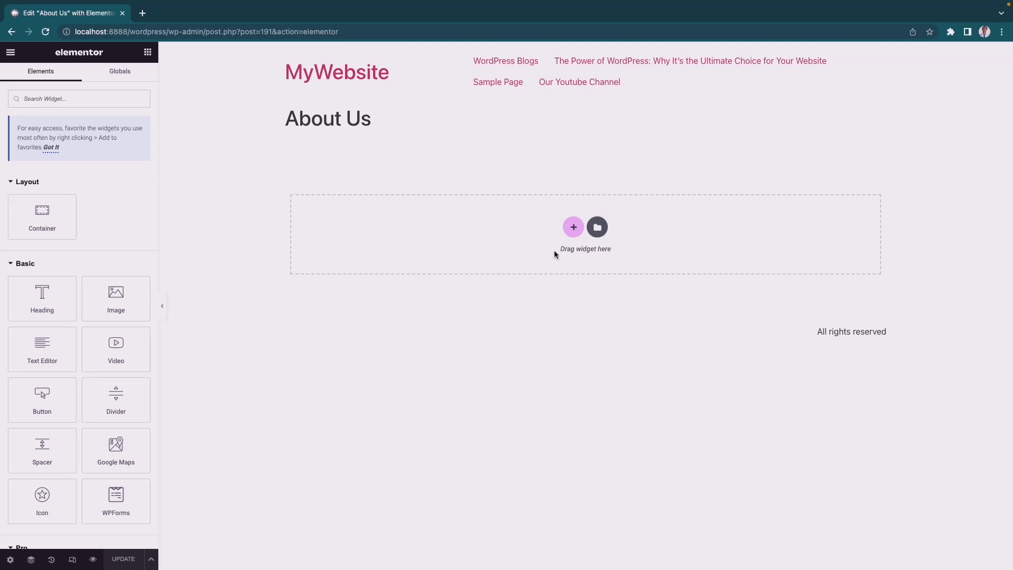
# Add a container with two equal columns below the About Us title.
pyautogui.click(572, 227)
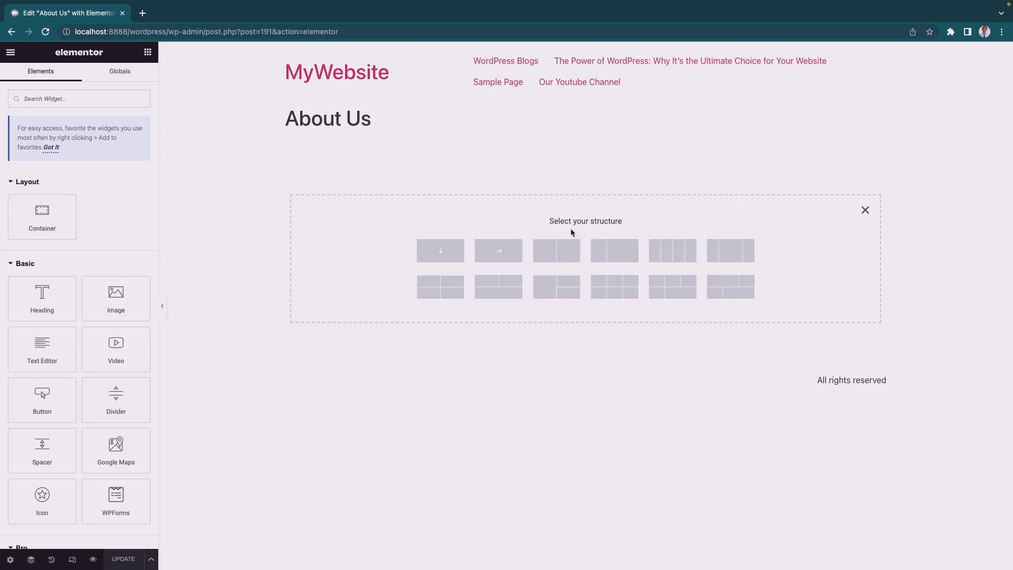
pyautogui.moveTo(556, 251)
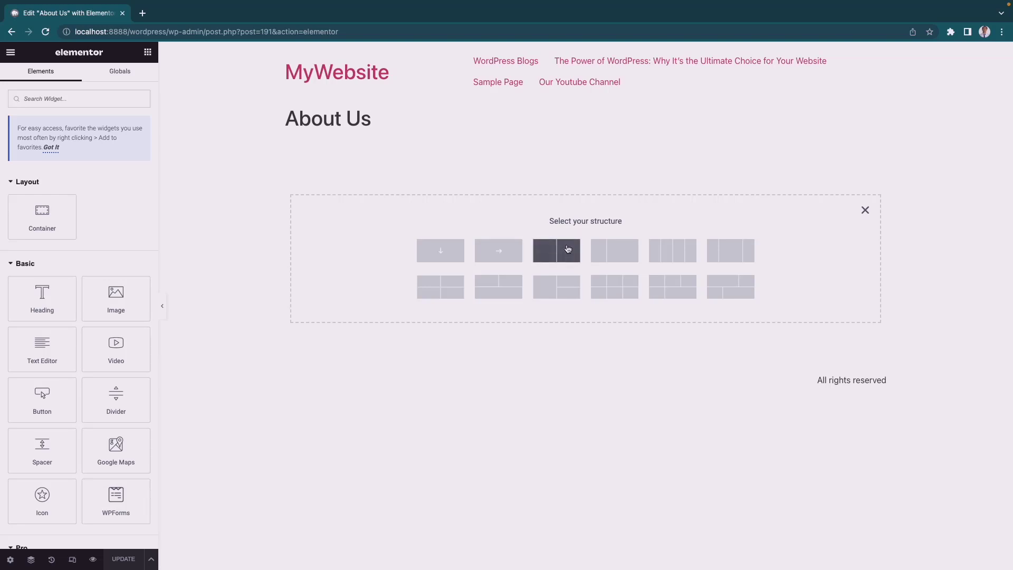
pyautogui.click(556, 251)
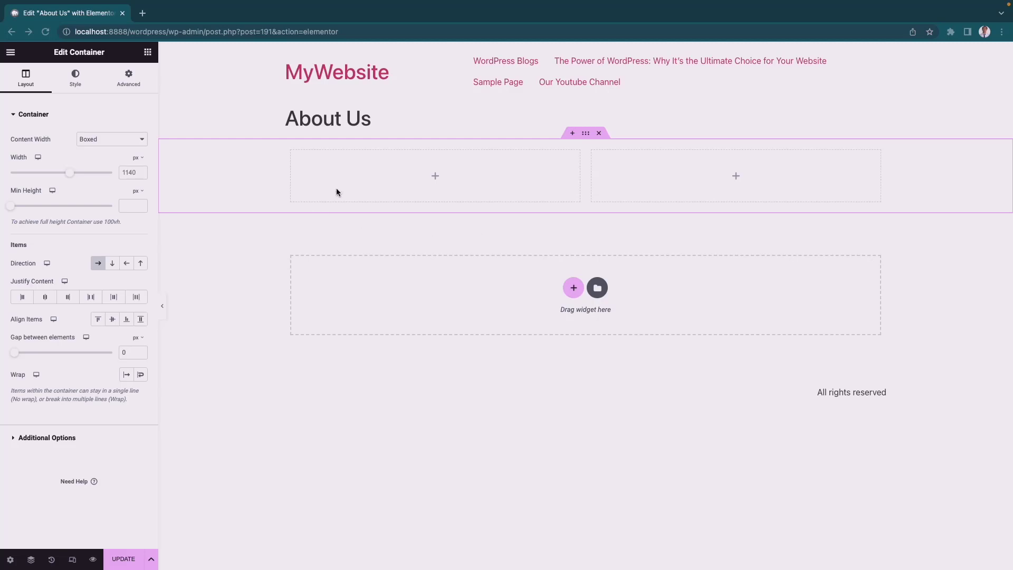
pyautogui.moveTo(149, 60)
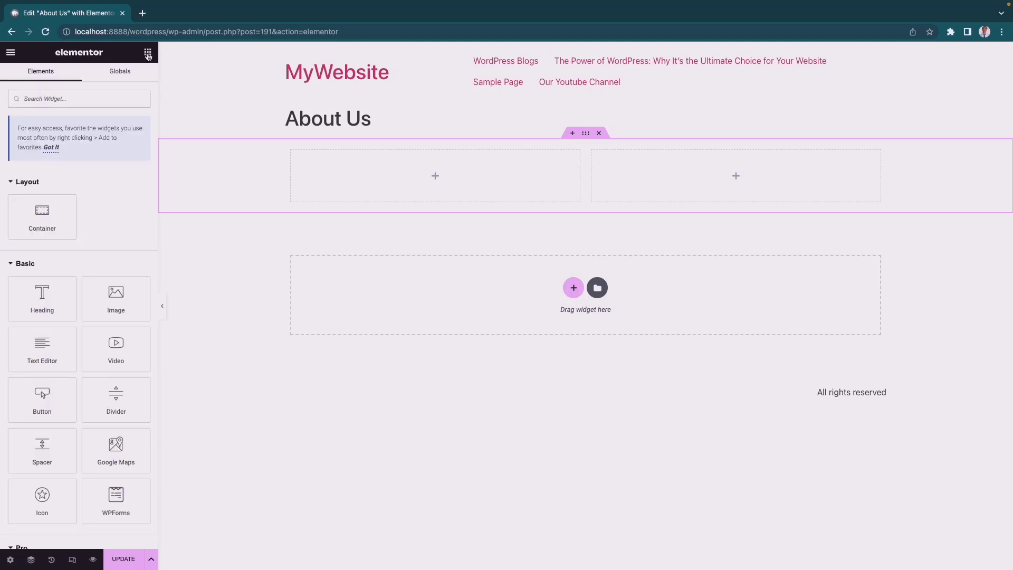
pyautogui.moveTo(116, 297)
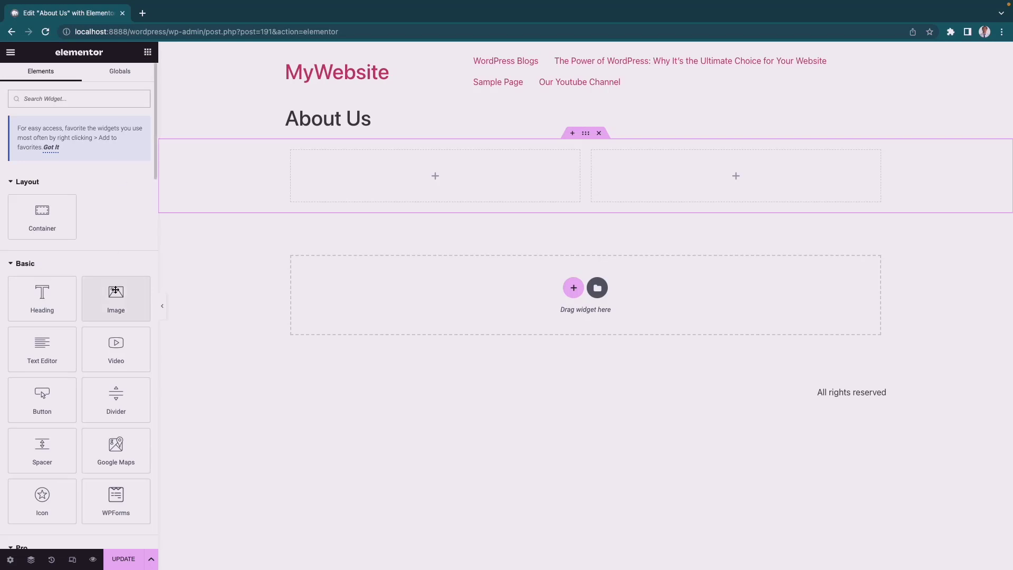
# Place an Image widget in the left column showing the microphone photo from the Media Library.
pyautogui.moveTo(116, 298); pyautogui.dragTo(435, 175)
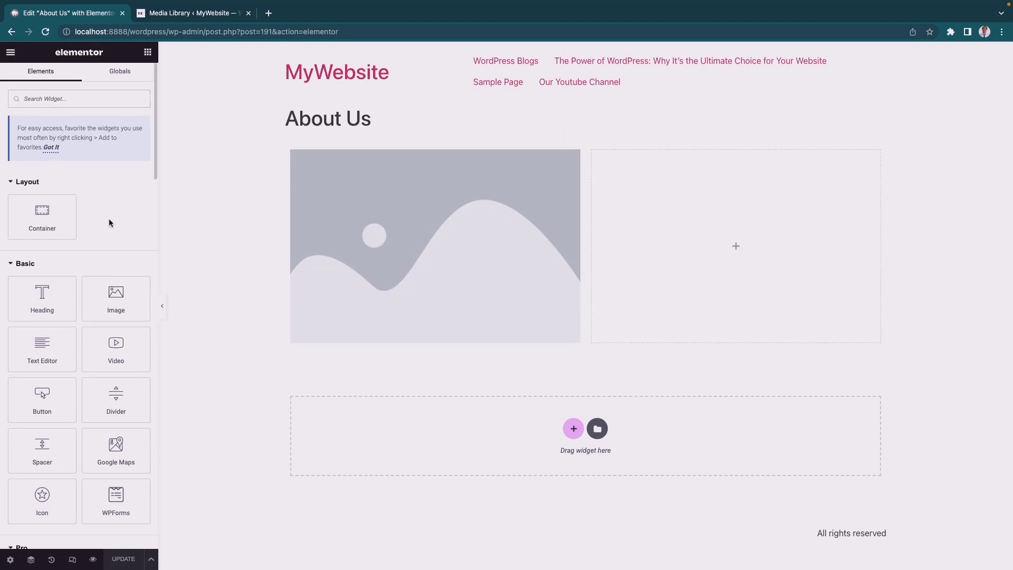
pyautogui.click(434, 246)
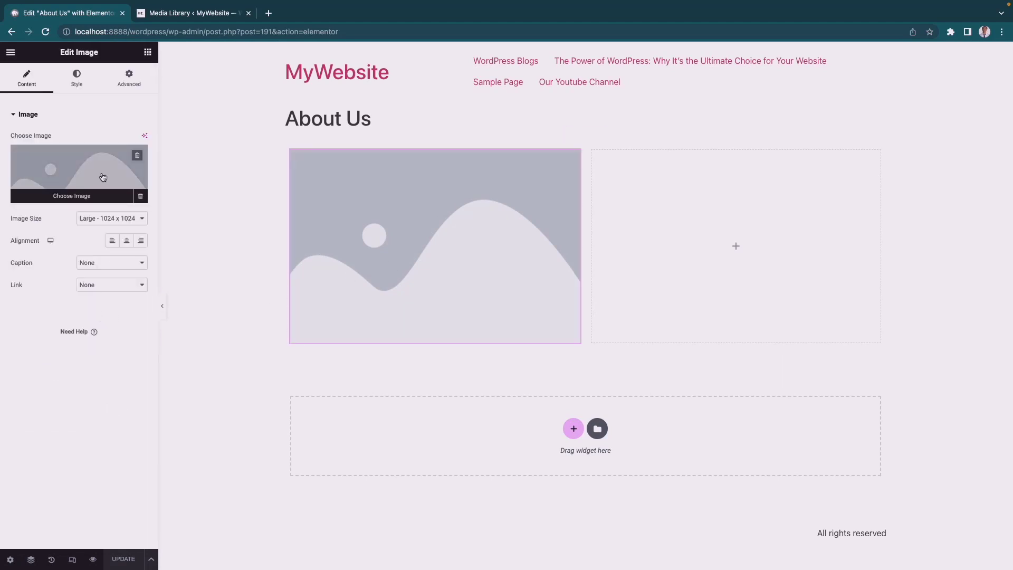
pyautogui.click(80, 172)
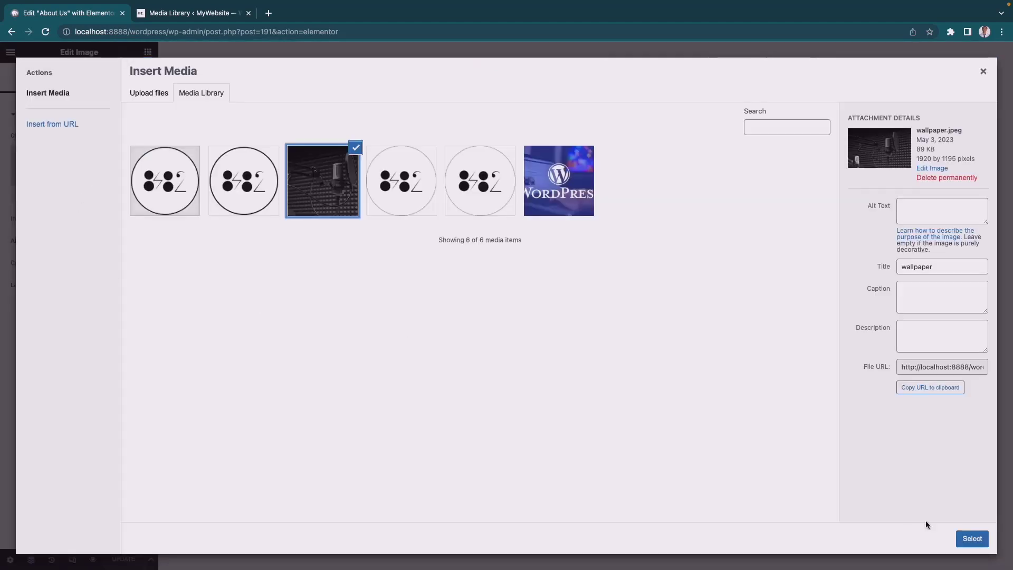
pyautogui.click(972, 538)
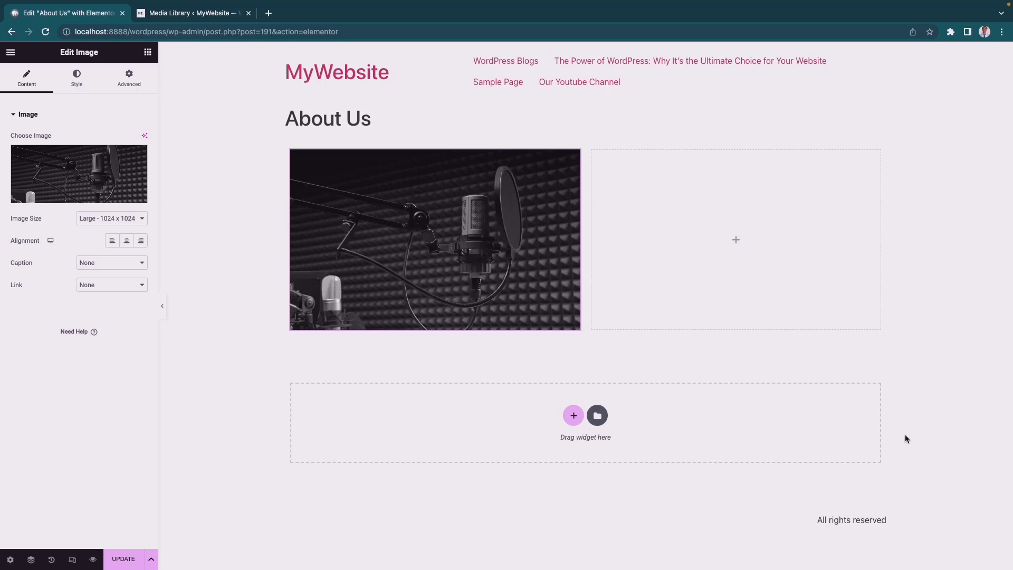
pyautogui.moveTo(148, 53)
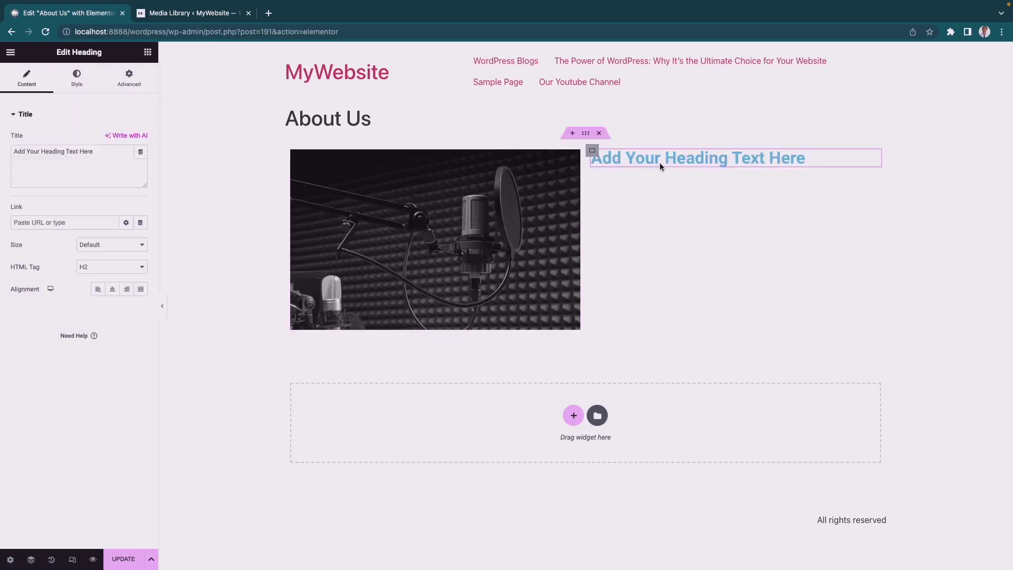
# Add a heading reading About Us in the right column and reach its text colour setting.
pyautogui.tripleClick(77, 151)
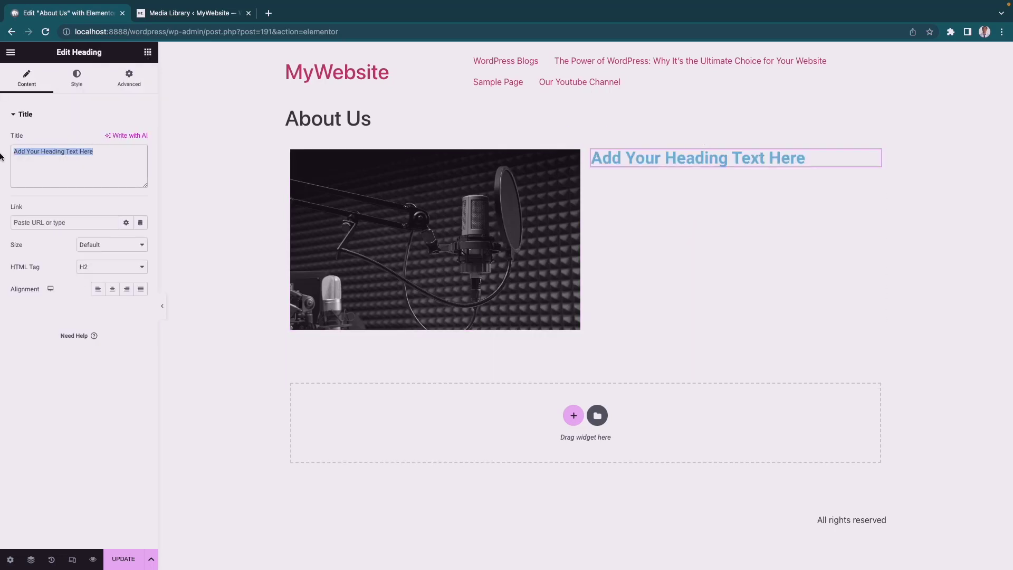
pyautogui.write('About Us')
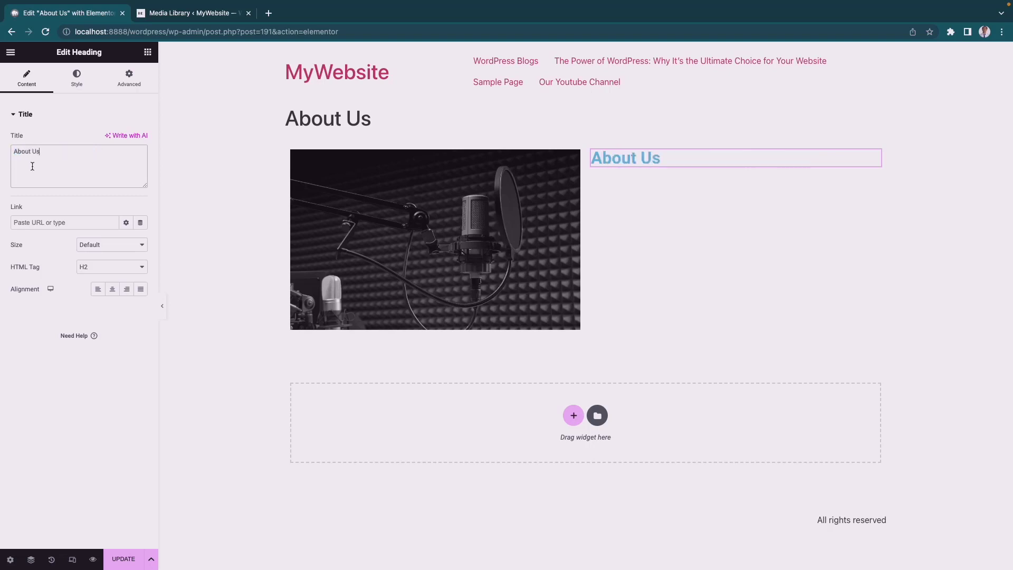
pyautogui.click(76, 77)
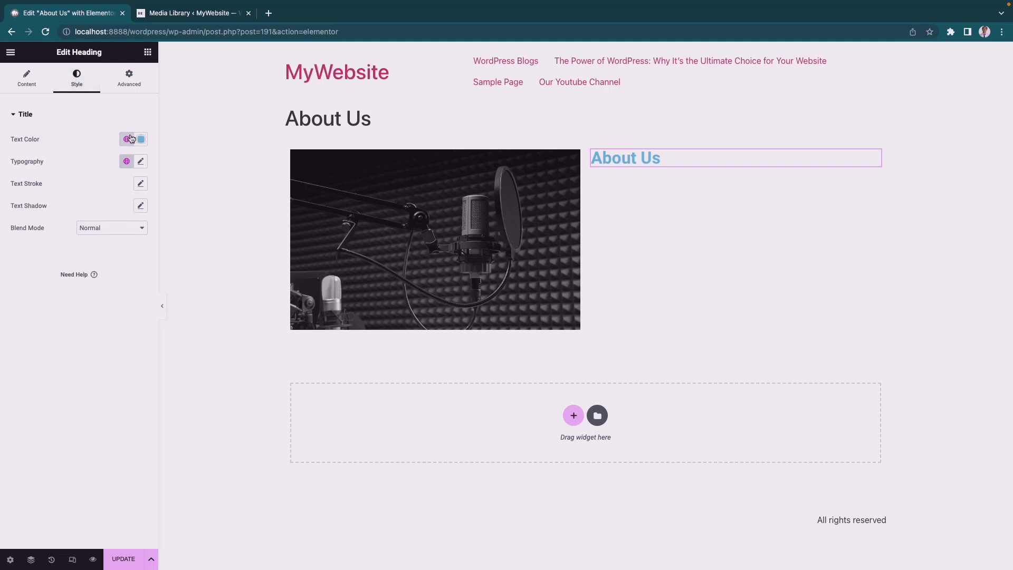
pyautogui.click(133, 140)
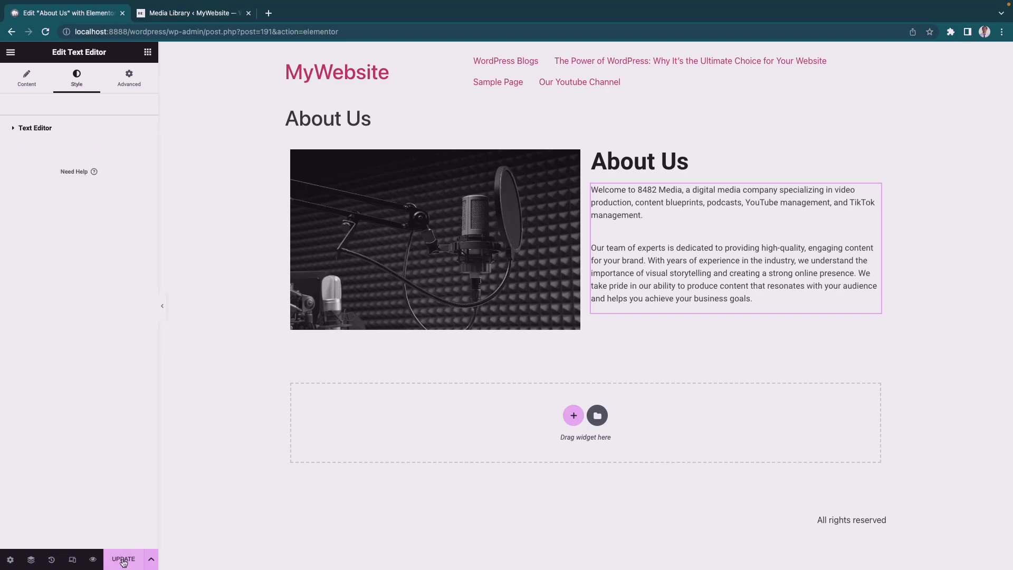
pyautogui.moveTo(125, 486)
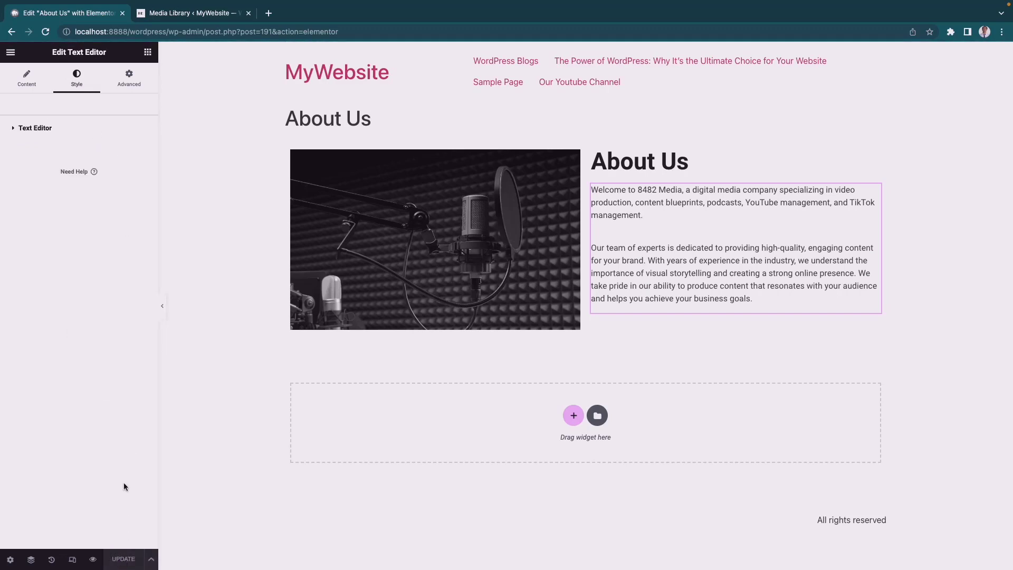